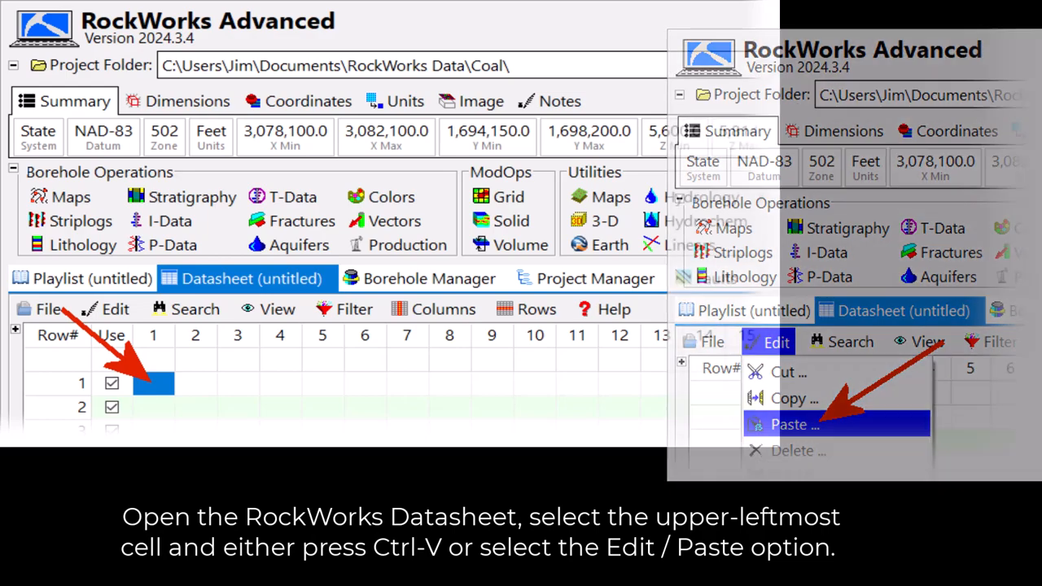
- Paste the client's Excel borehole data into the Datasheet from its upper-left cell
{"action": "left_click", "coordinate": [790, 424]}
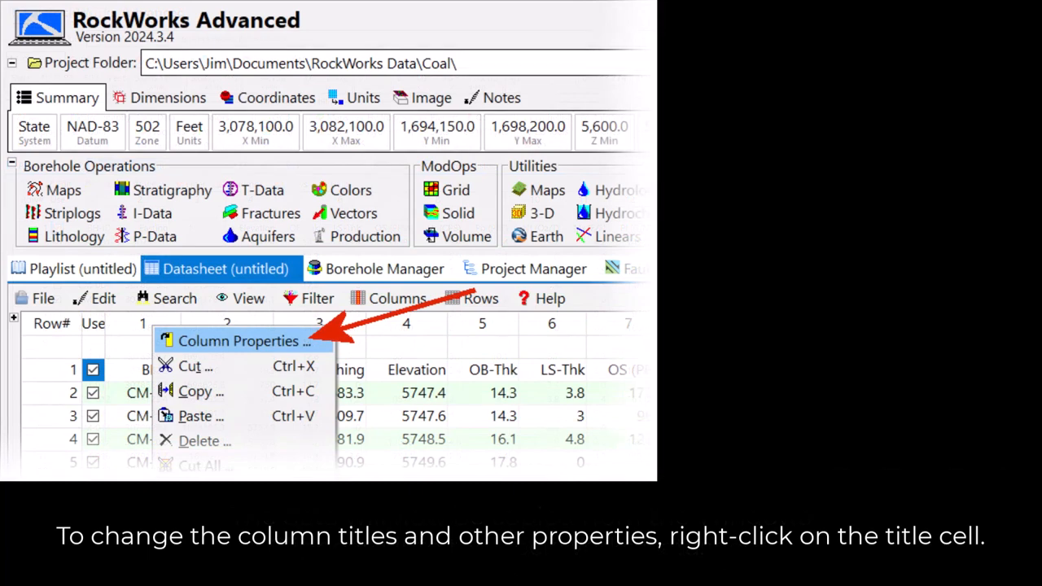
- Start the Excel-to-Datasheet import with Client_Data.xlsx as input and both header-line options checked
{"action": "left_click", "coordinate": [241, 340]}
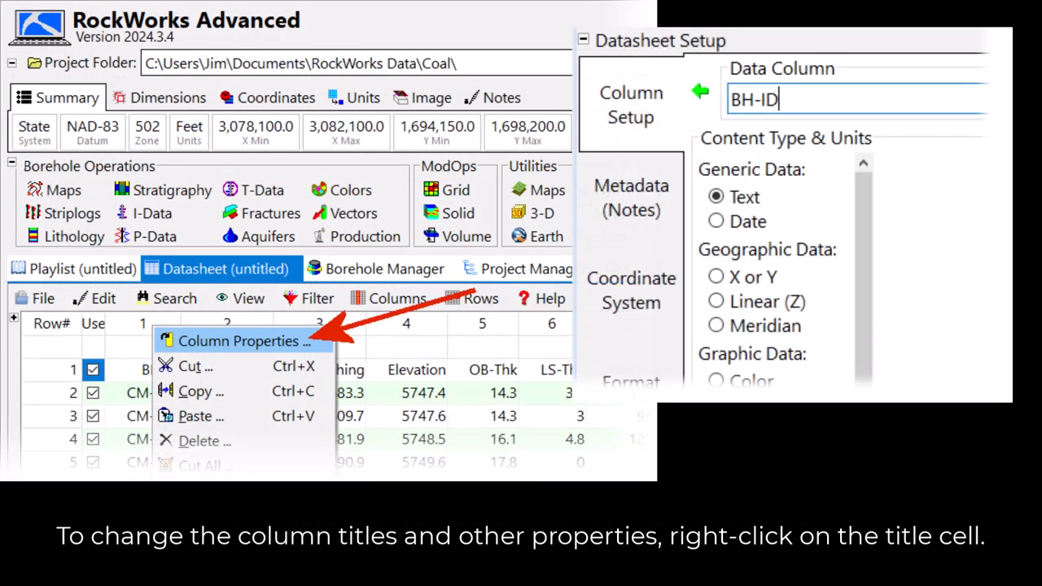
{"action": "left_click", "coordinate": [42, 222]}
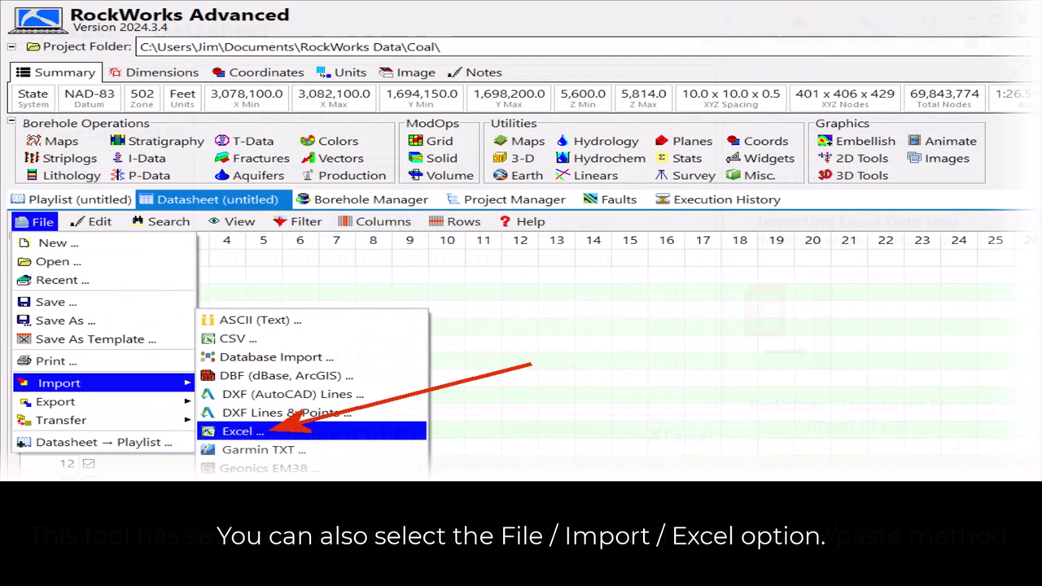
{"action": "left_click", "coordinate": [241, 430]}
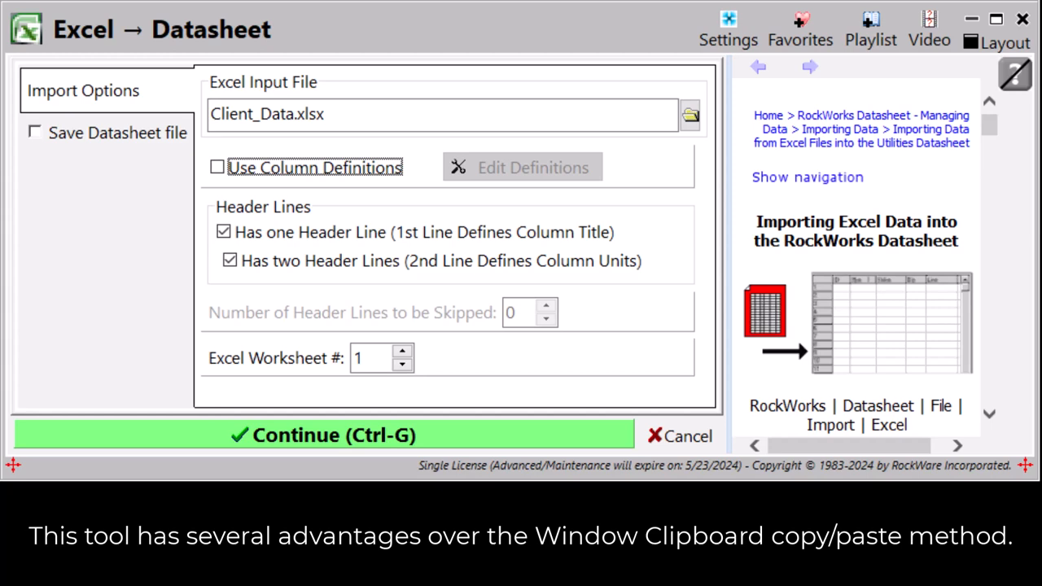
- Enable Save Datasheet file with manual output name Isotope_Repository_127.rwDat, worksheet 1
{"action": "left_click", "coordinate": [218, 166]}
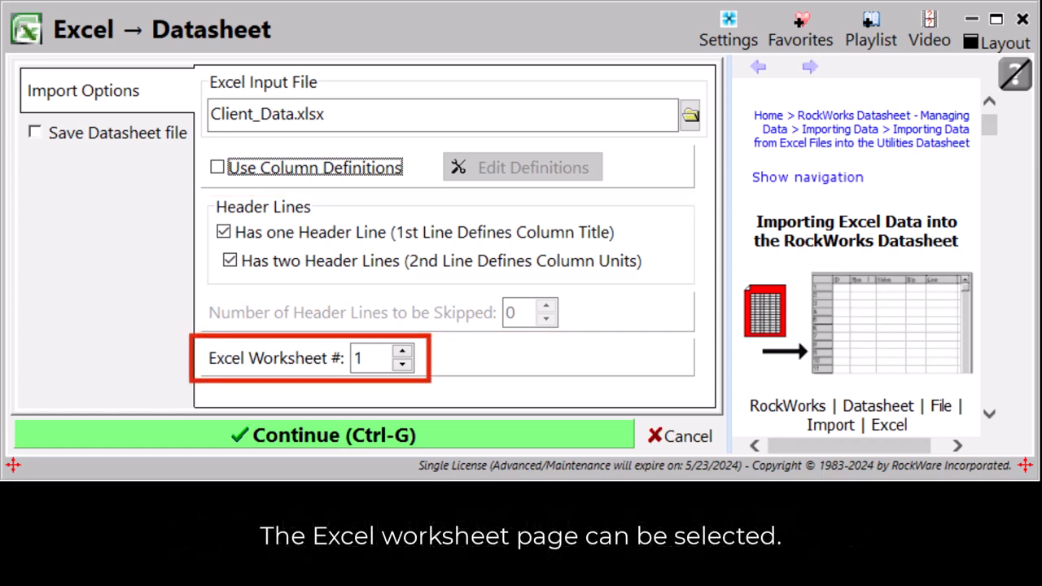
{"action": "left_click", "coordinate": [36, 133]}
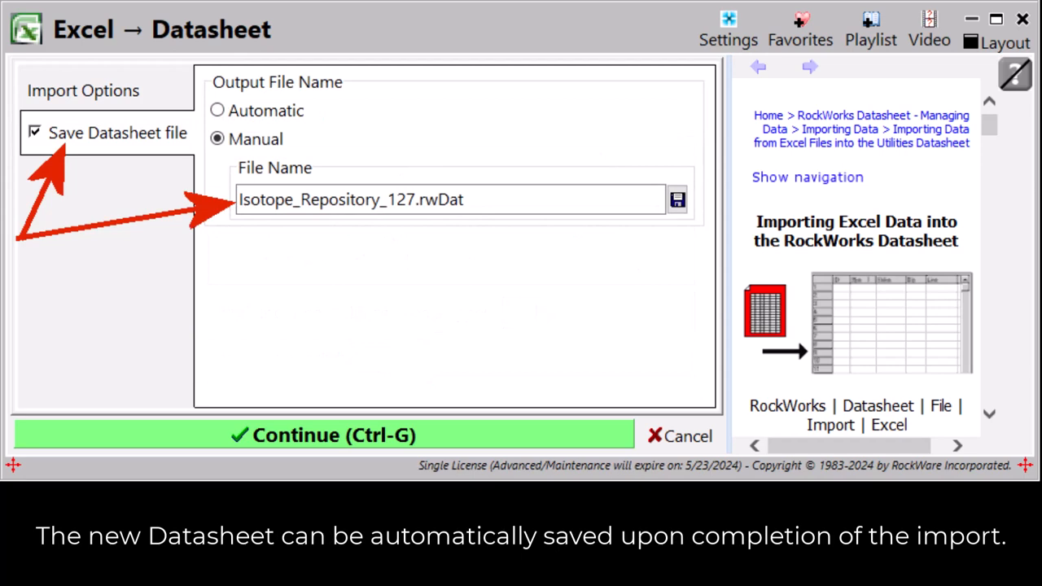